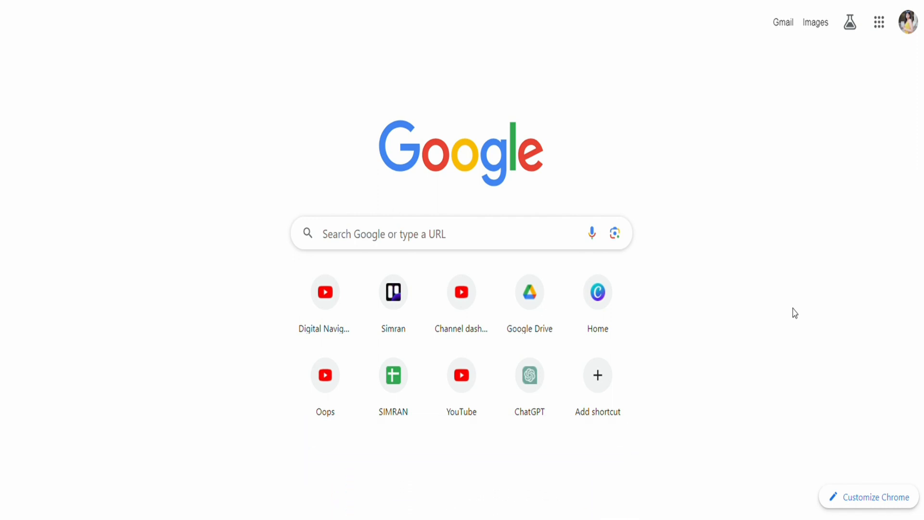
mouse_move(770, 193)
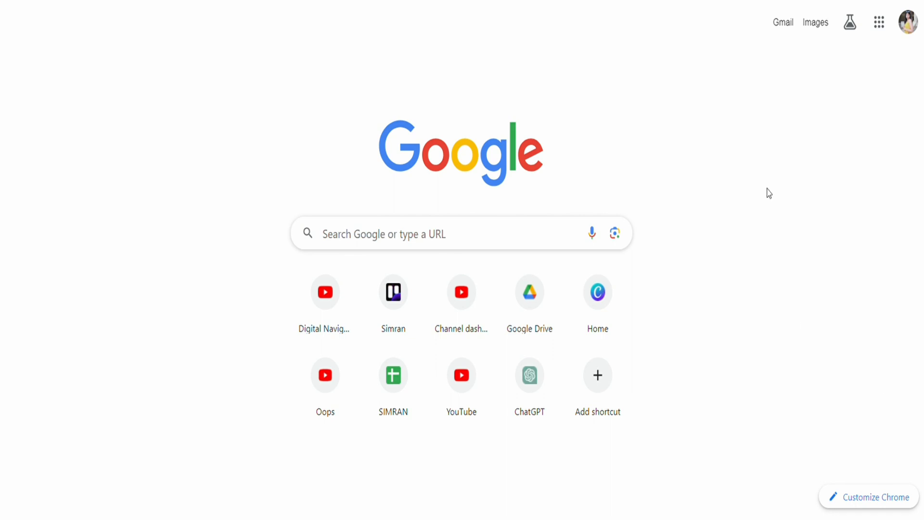
mouse_move(745, 193)
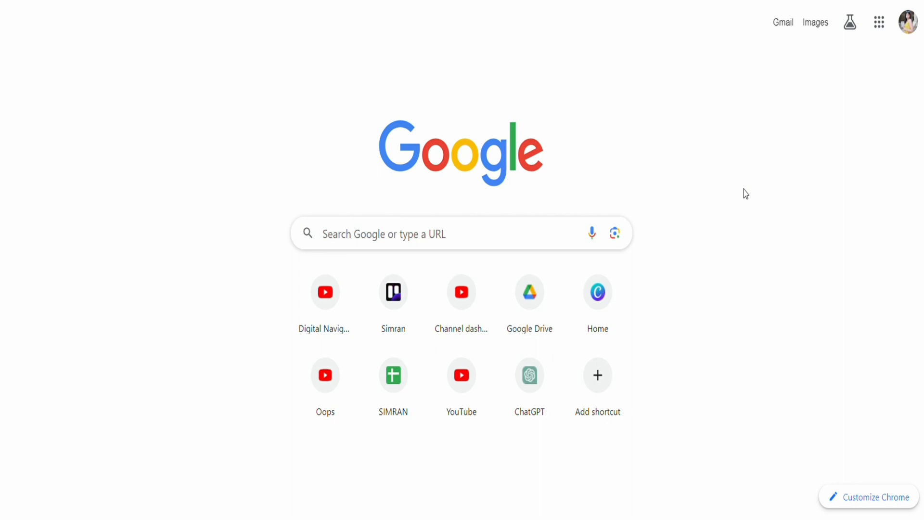
mouse_move(677, 219)
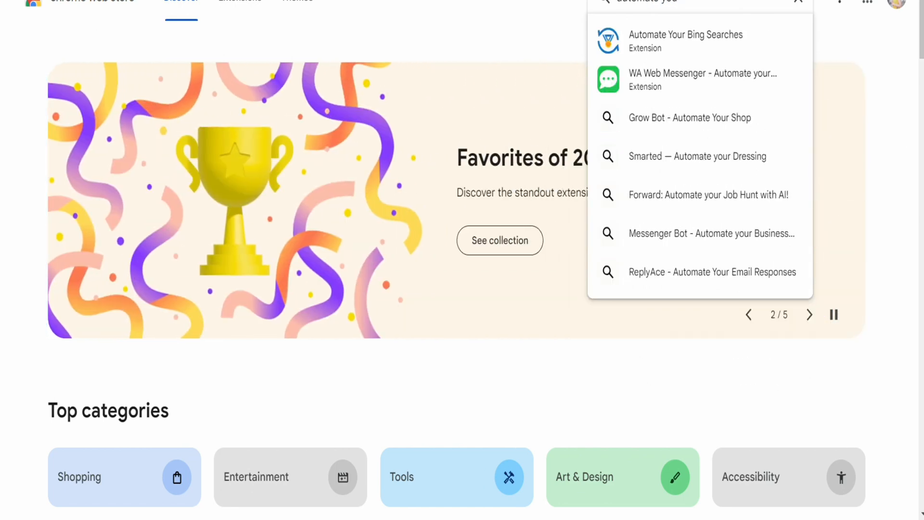
Open the Automate Your Bing Searches extension page from the Web Store search suggestions.
left_click(686, 42)
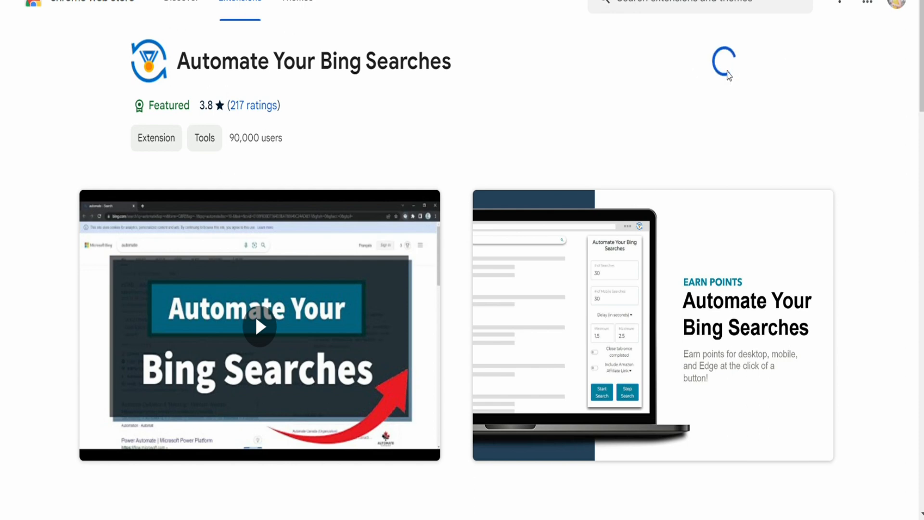
Confirm 'Add extension' so Automate Your Bing Searches is installed in Chrome.
left_click(724, 62)
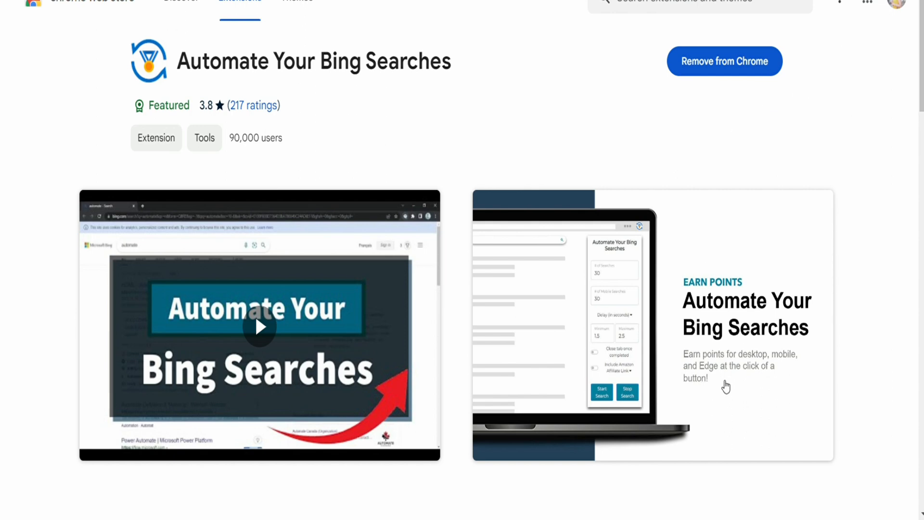
mouse_move(695, 77)
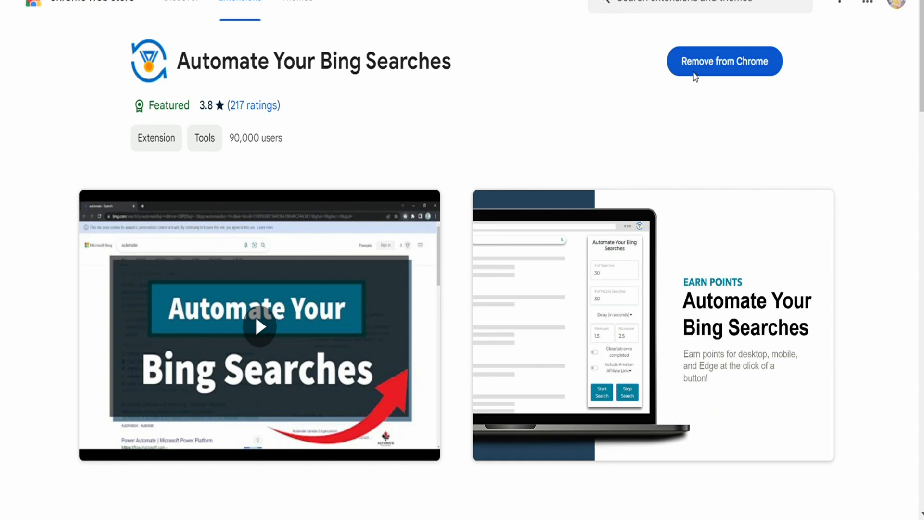
mouse_move(728, 141)
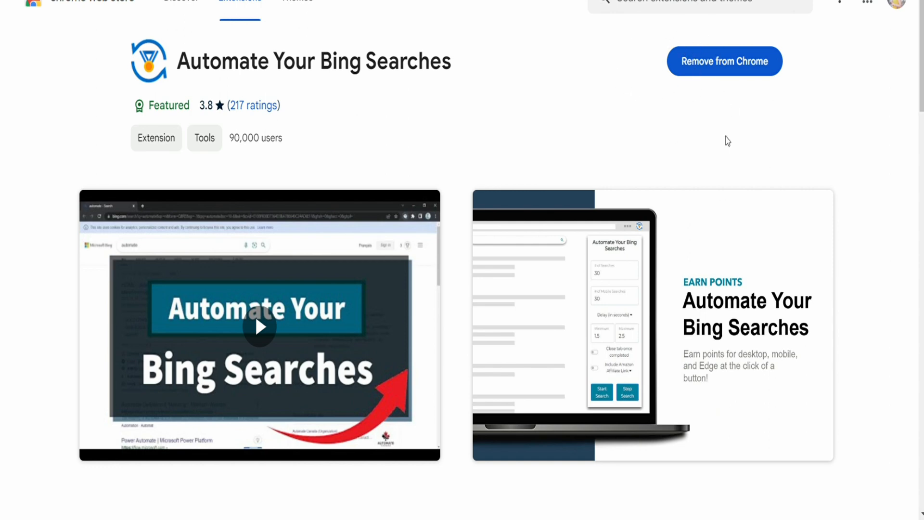
mouse_move(694, 435)
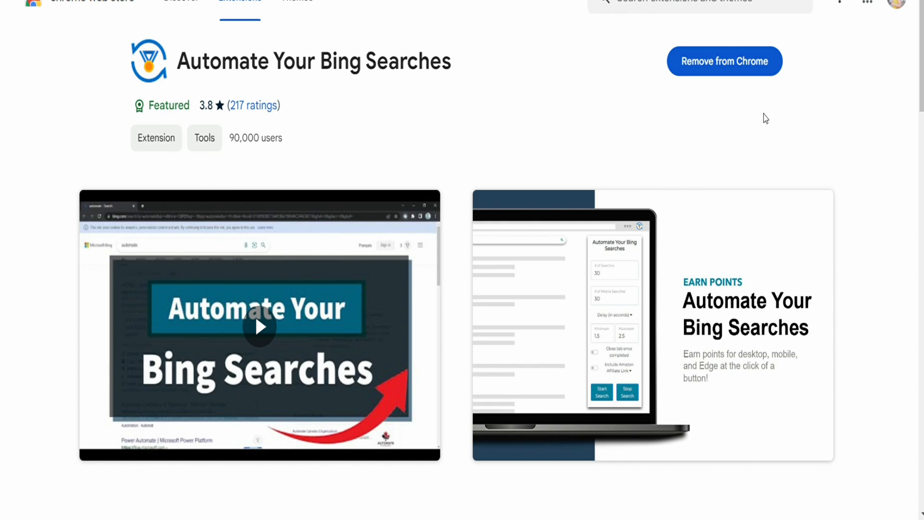
mouse_move(716, 384)
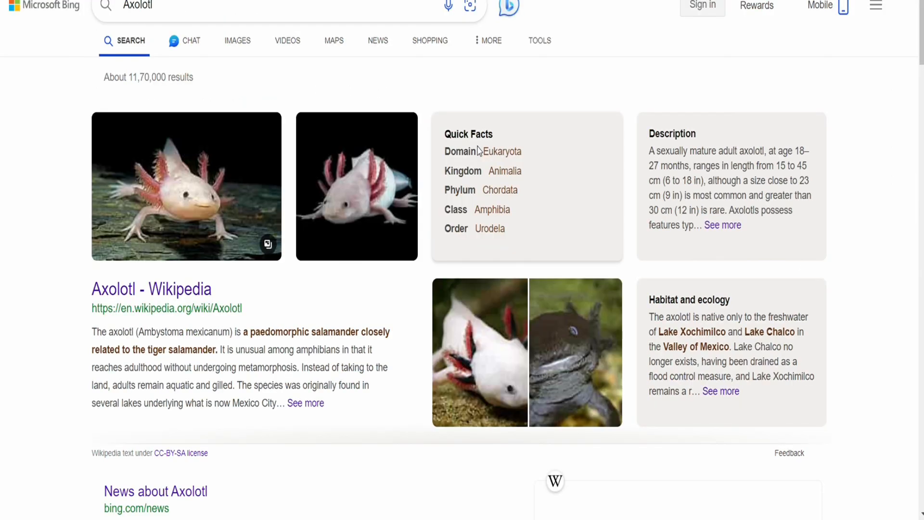
Let the extension run Bing searches: Gillian Anderson, Gerald Ford, Pittsburgh, Benjamin Franklin, Stan Lee, Hayden Panettiere.
type("Gillian Anderson")
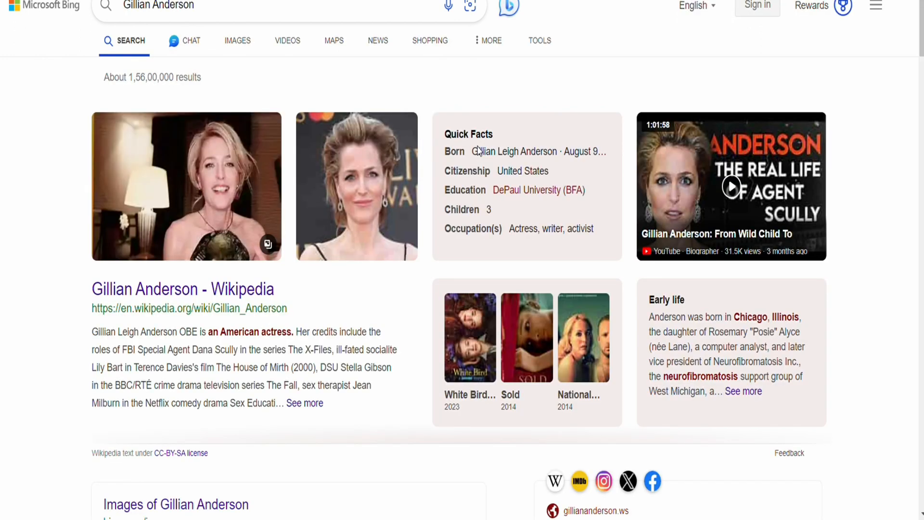
type("Gerald Ford")
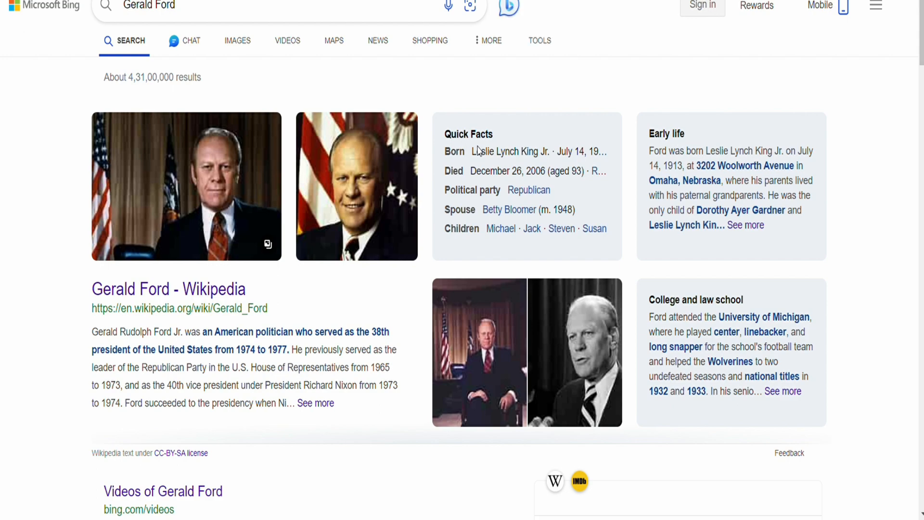
type("Pittsburgh")
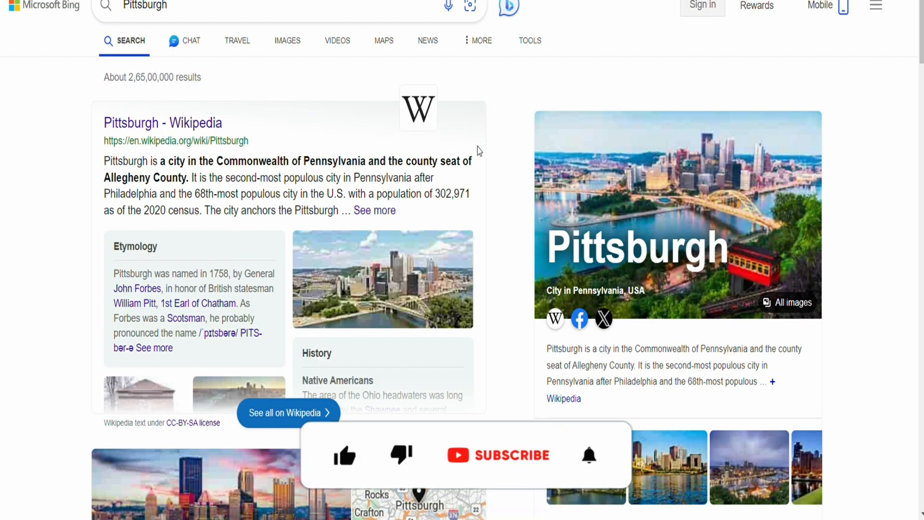
type("Benjamin Franklin")
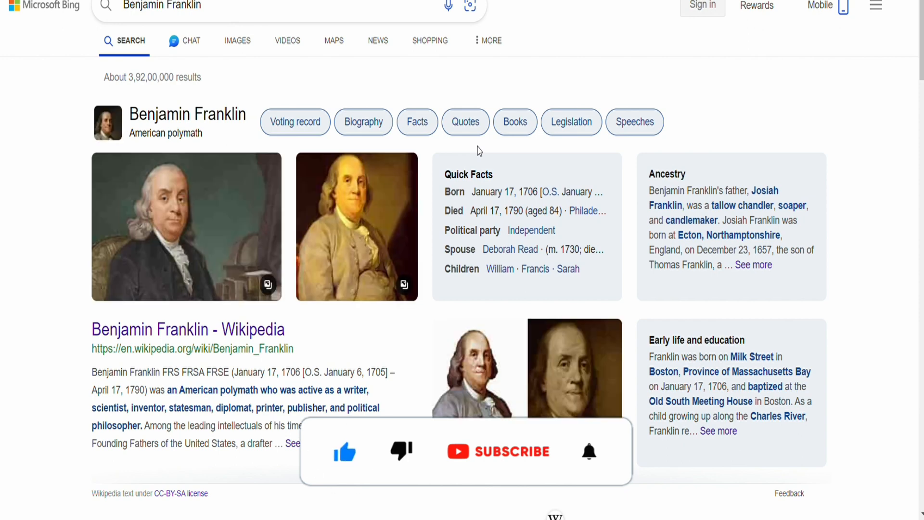
type("Stan Lee")
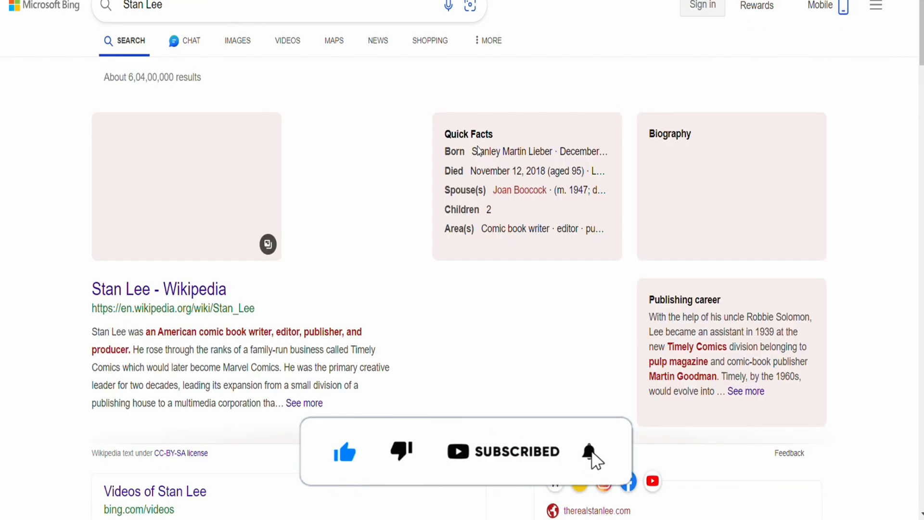
type("Hayden Panettiere")
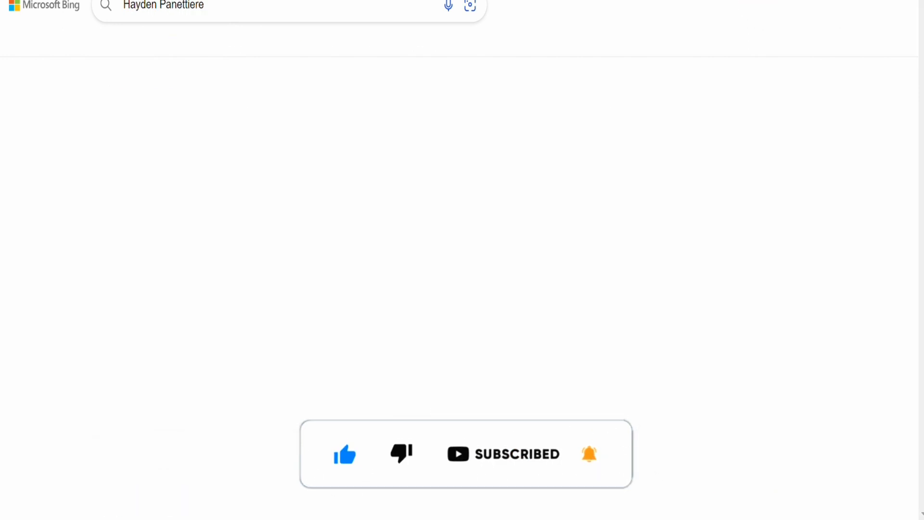